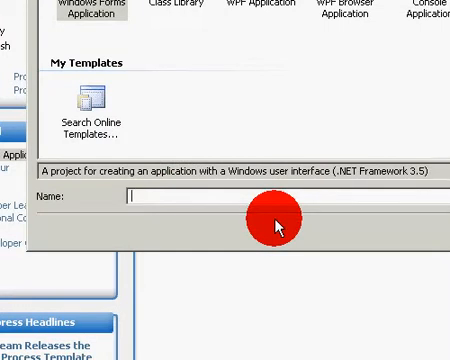
Name the new Windows Forms Application project 'Keygen' and create it.
text(Keyge)
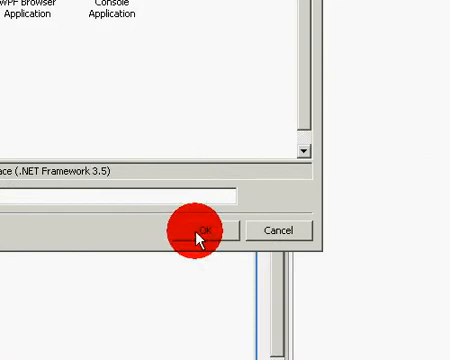
click(198, 230)
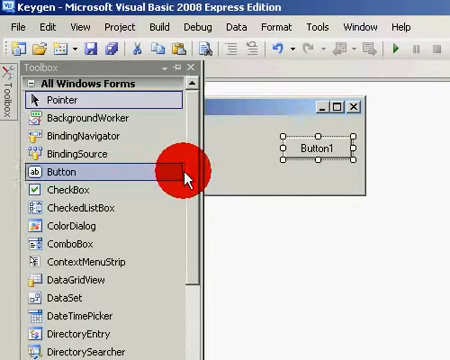
Scroll down while placing Button1 on the right side of Form1.
scroll(down, 3)
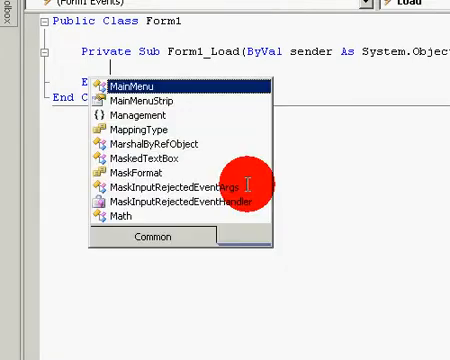
Add 'MaximizeBox = False' to Form1_Load and go back to the form designer.
text(maximizebox)
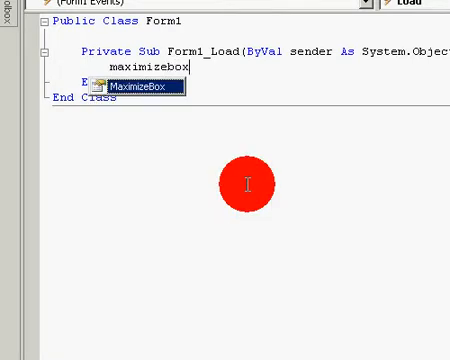
text(= false)
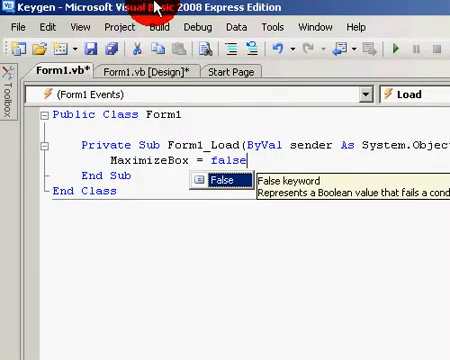
click(147, 71)
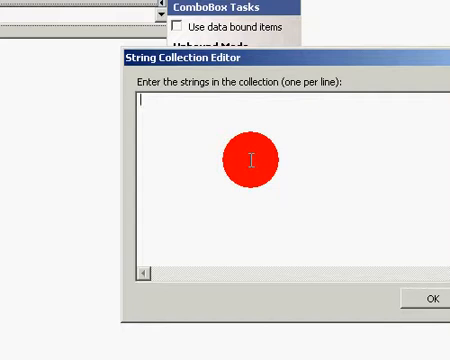
Enter '*Select a program*' and 'Microsoft Visual Basic 2008' as ComboBox1 items.
text(*)
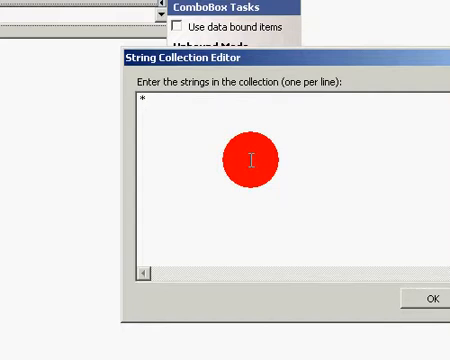
text(Select)
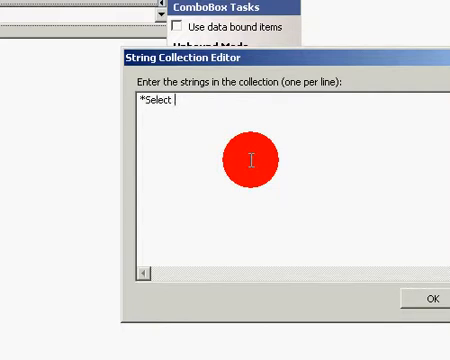
text(a program)
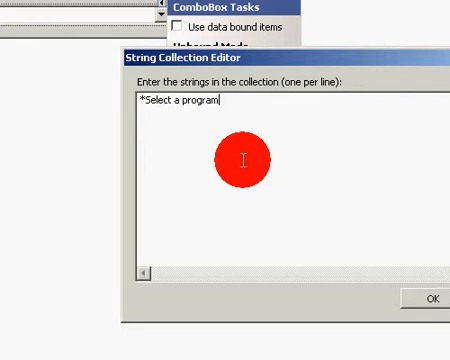
text(*)
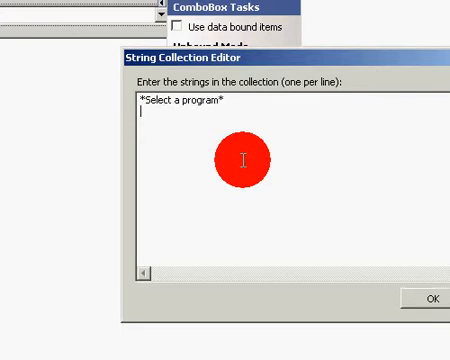
text(MicroSoft V)
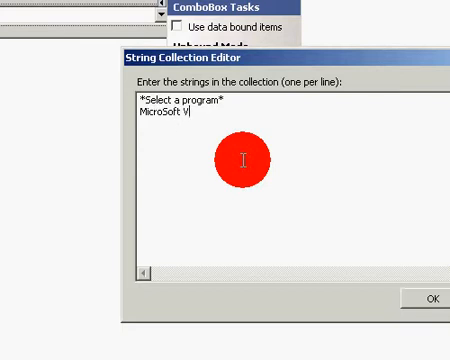
text(isual Basic 2008)
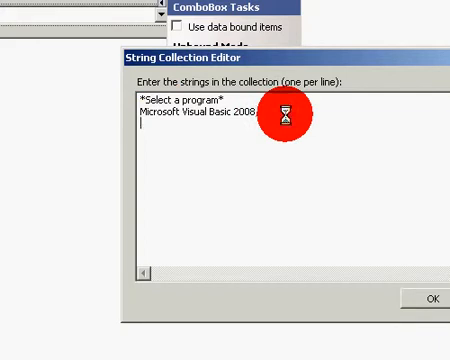
text(Mic)
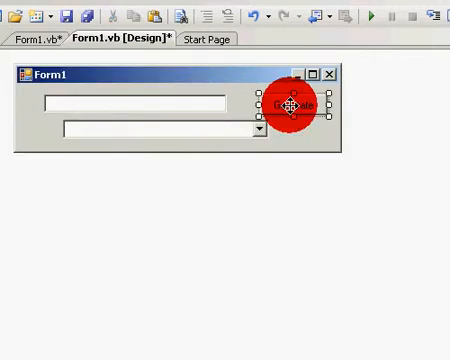
In Button1_Click, set TextBox1 to "SELECT A PROGRAM" when ComboBox1's selected item is empty.
double_click(290, 106)
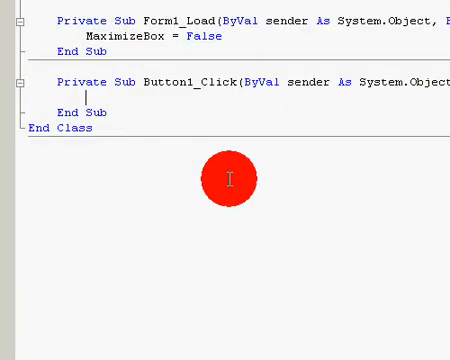
text(If)
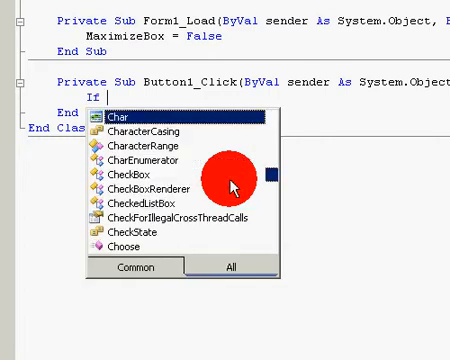
text(ComboBox1)
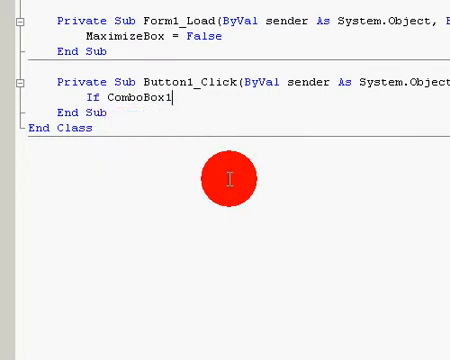
text(.selectedItem =)
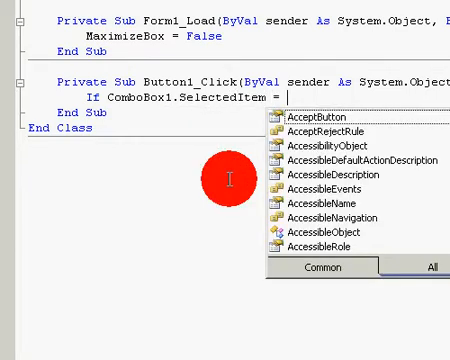
text("" then)
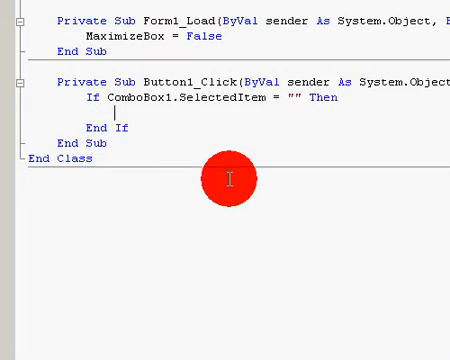
text(textbox1)
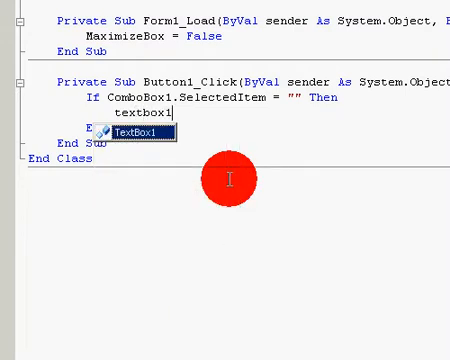
text(.tex)
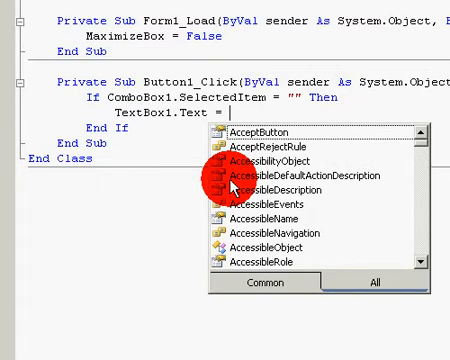
text("SELE)
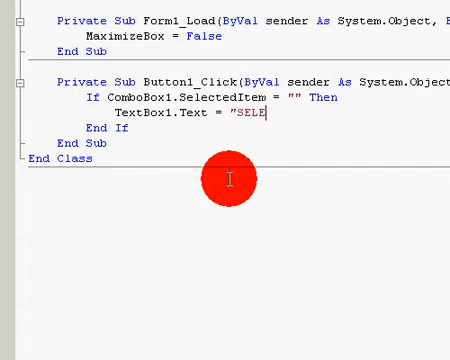
text(CT A PR)
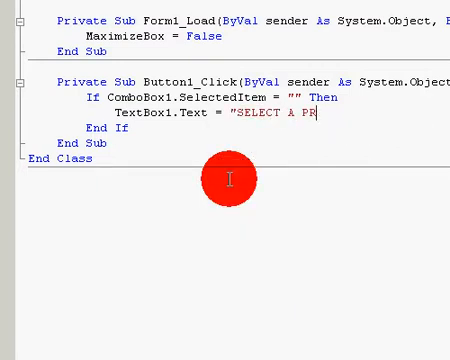
text(OGRAM")
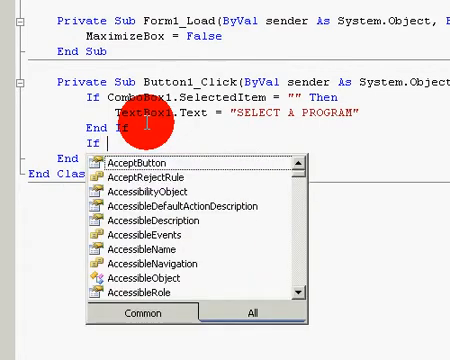
Also set TextBox1 to "SELECT A PROGRAM" when "*Select a program*" is selected.
text(combo)
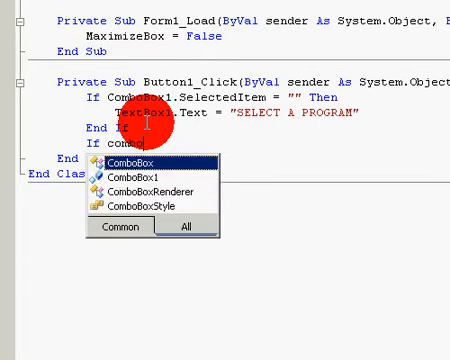
text(.sel)
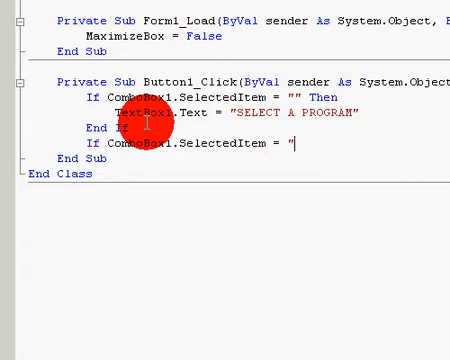
text(")
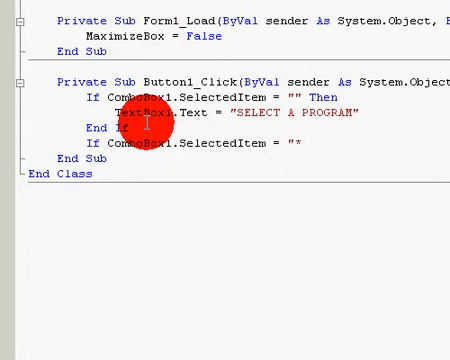
text(Select)
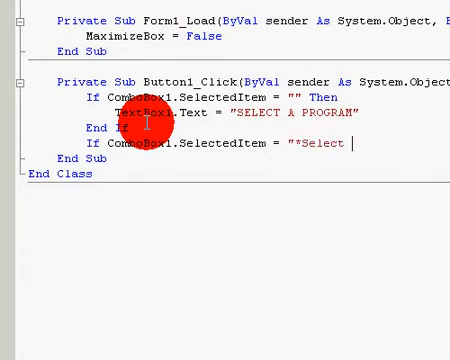
text(A=)
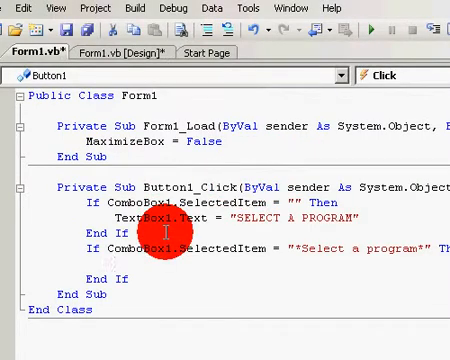
text(textbox)
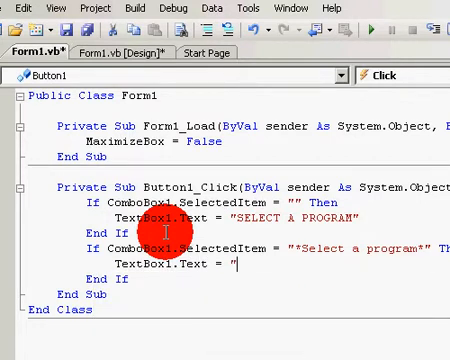
text(SELECT)
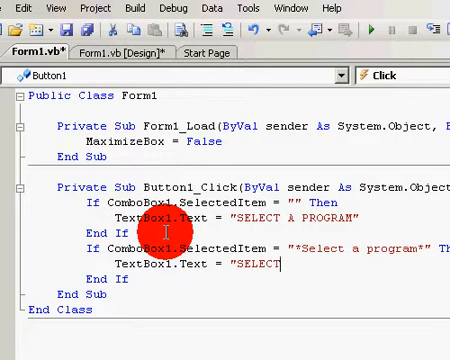
text(A PROGRAM)
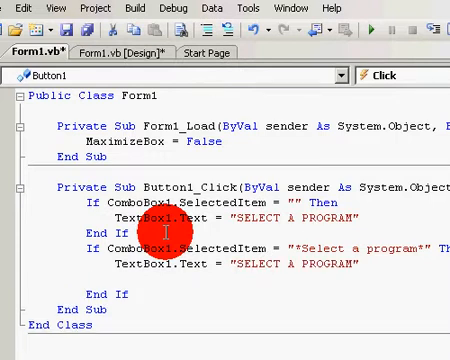
scroll(down, 3)
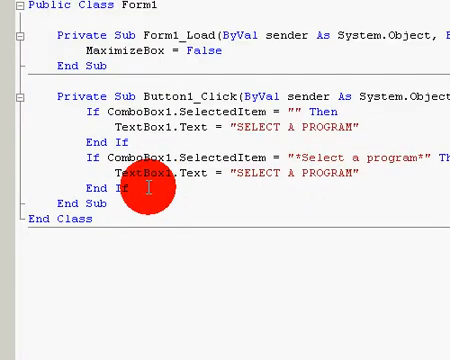
Start an If block checking ComboBox1.SelectedItem = "Microsoft Visual Basic 2008".
text(if)
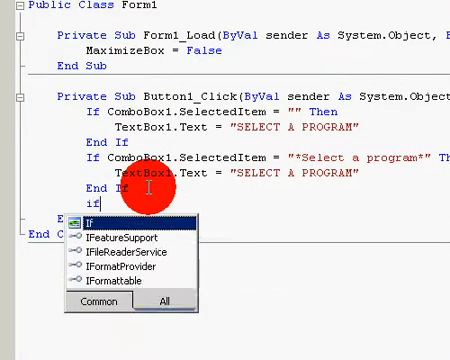
text(comboBox1.SelectedItem =)
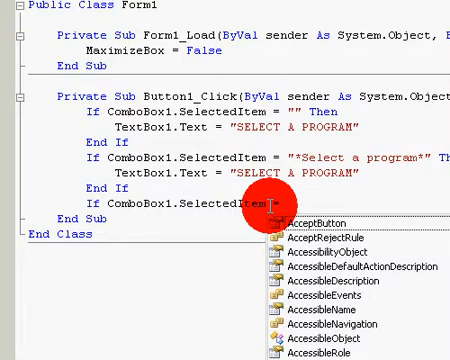
key(Escape)
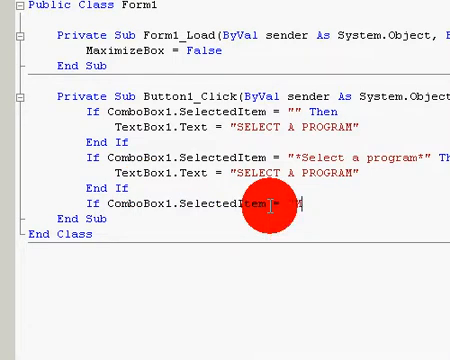
text(Microsoft)
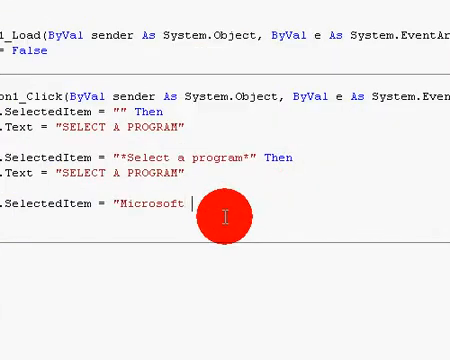
text(Visual Basic 2008)
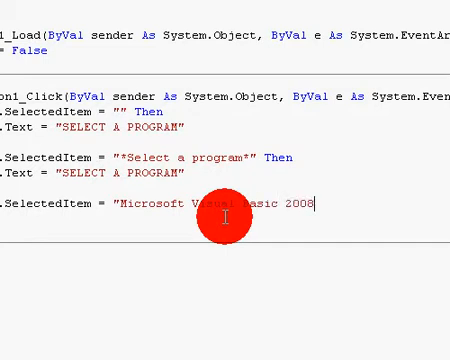
text(t)
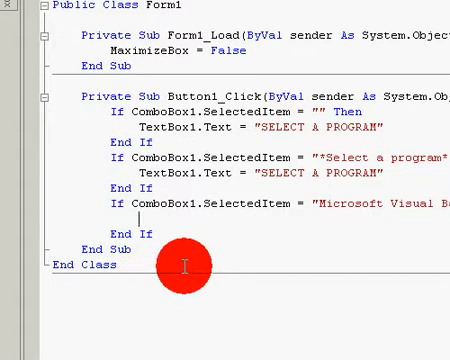
text(text)
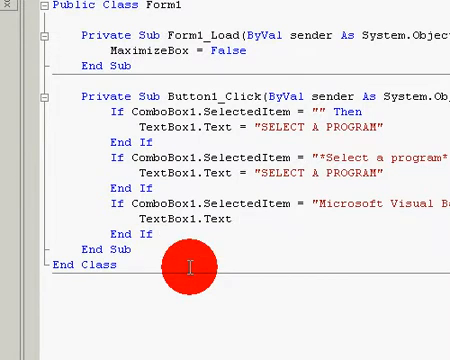
text(=)
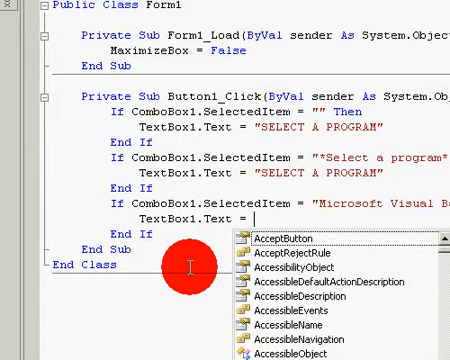
text("")
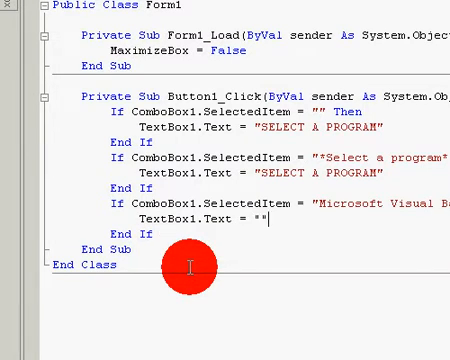
key(Enter)
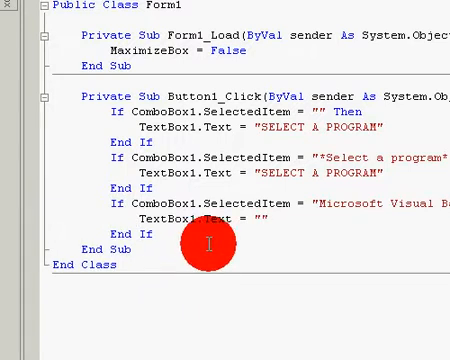
mouse_move(262, 223)
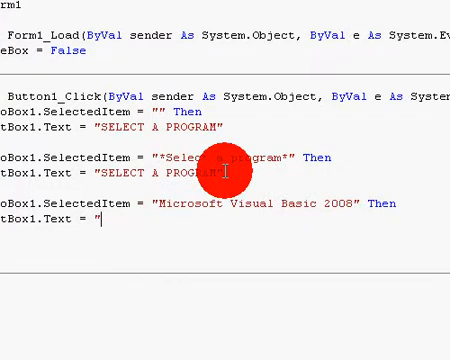
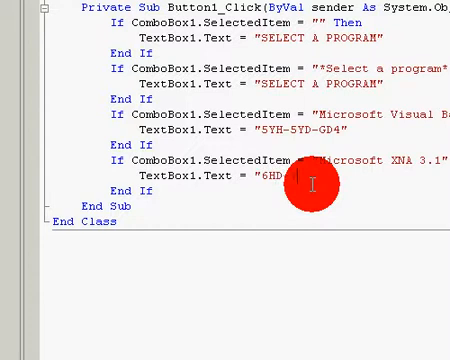